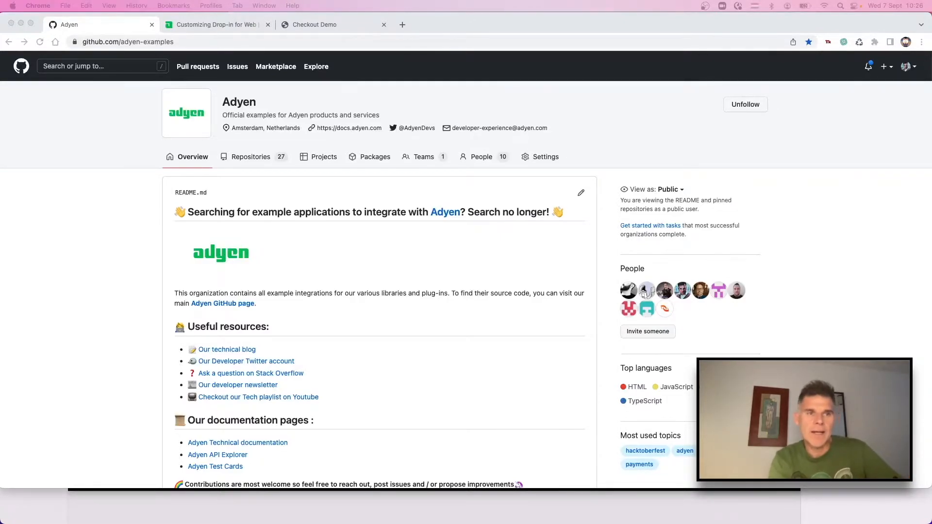
{"action": "mouse_move", "coordinate": [417, 363]}
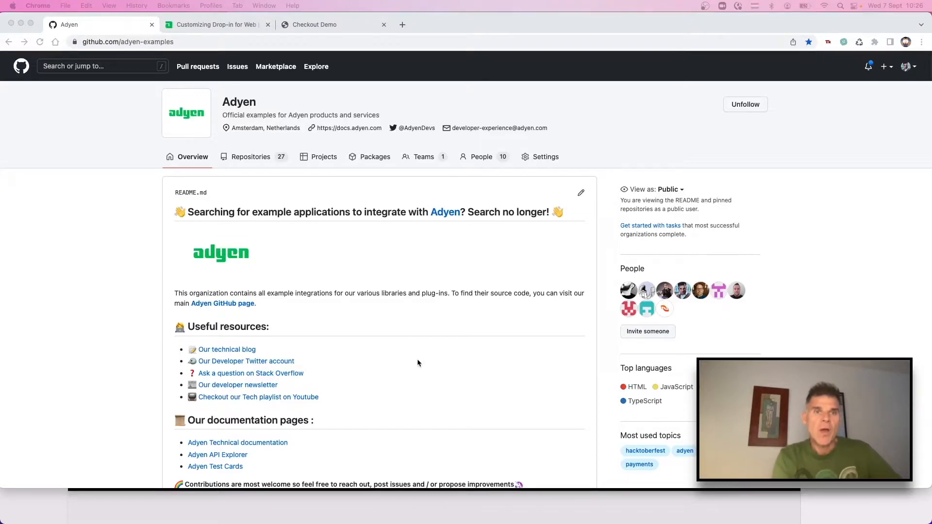
Scroll the adyen-examples README down to the 'Here is a list of the examples we provide' table
{"action": "scroll", "scroll_direction": "down", "scroll_amount": 3}
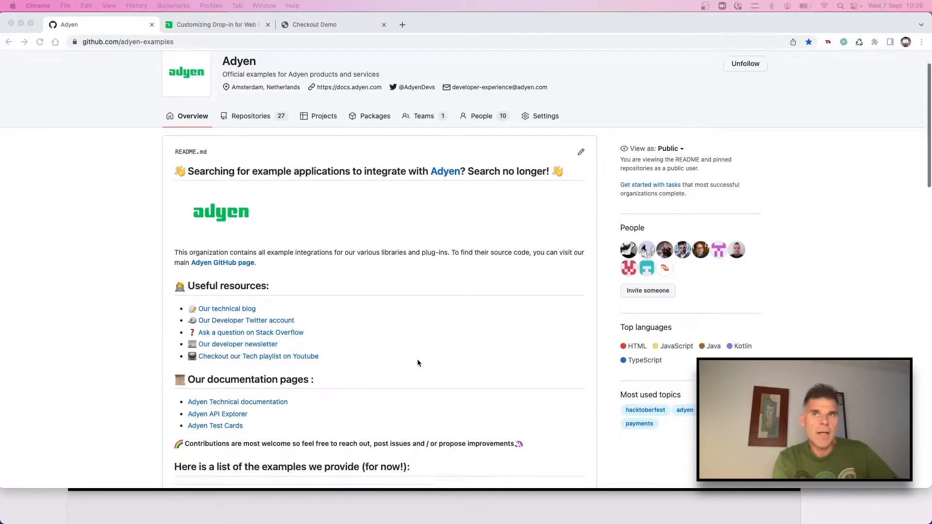
{"action": "scroll", "scroll_direction": "down", "scroll_amount": 3}
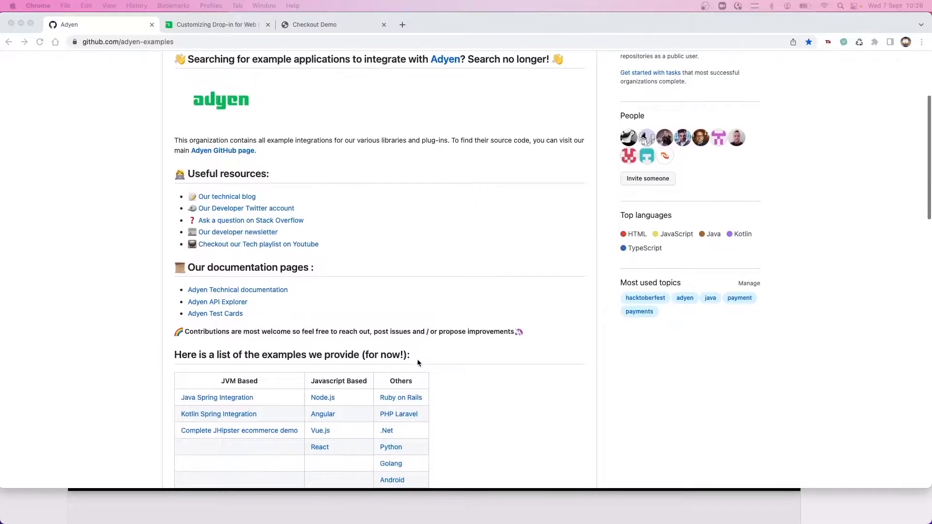
{"action": "scroll", "scroll_direction": "down", "scroll_amount": 3}
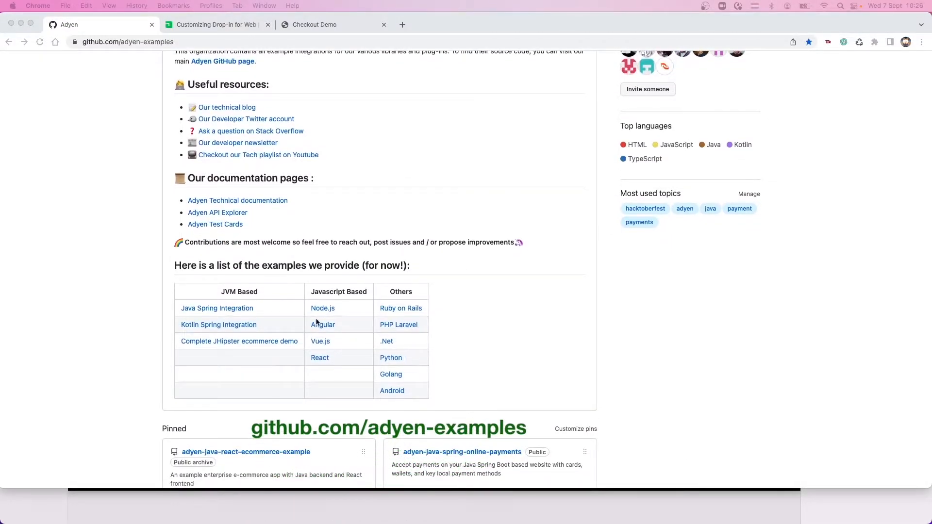
{"action": "mouse_move", "coordinate": [323, 308]}
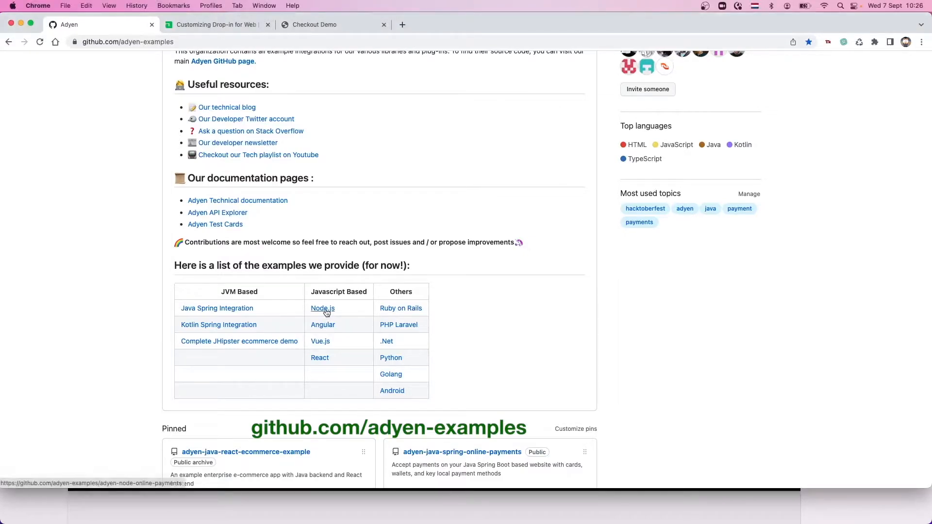
Open the Node.js online payments repository and view the Drop-in 'Customizing a localization' docs
{"action": "left_click", "coordinate": [322, 308]}
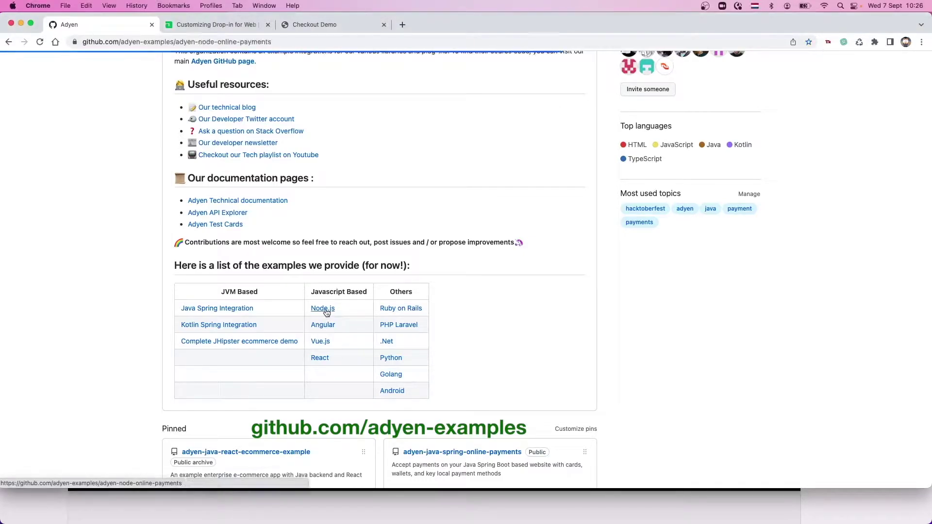
{"action": "left_click", "coordinate": [323, 308]}
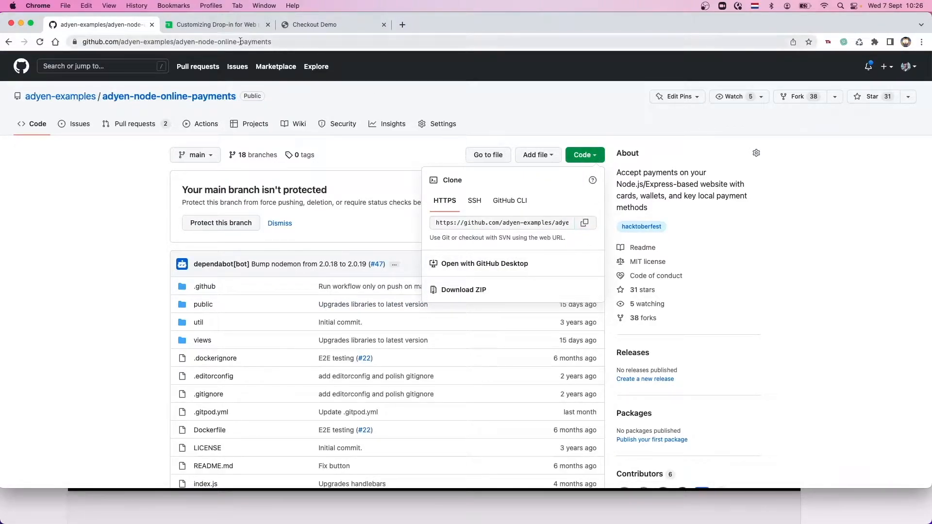
{"action": "left_click", "coordinate": [217, 24]}
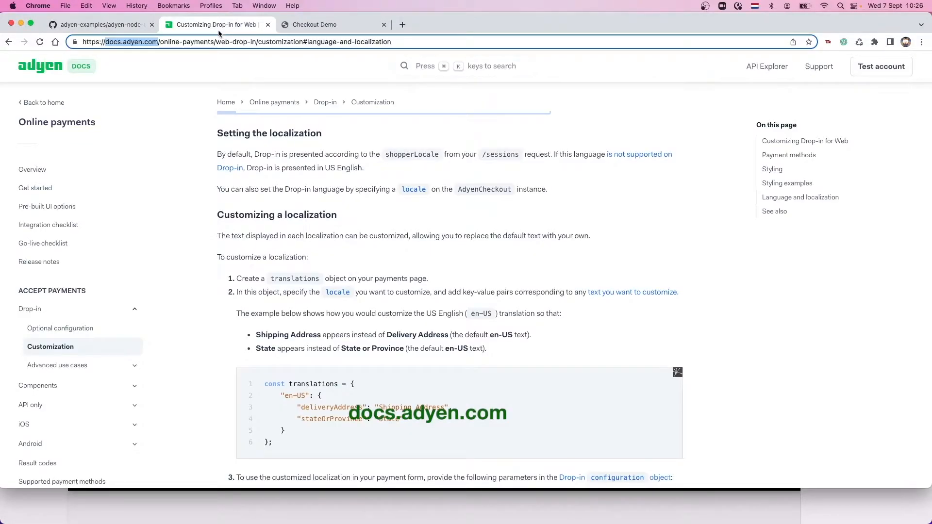
{"action": "scroll", "scroll_direction": "up", "scroll_amount": 3}
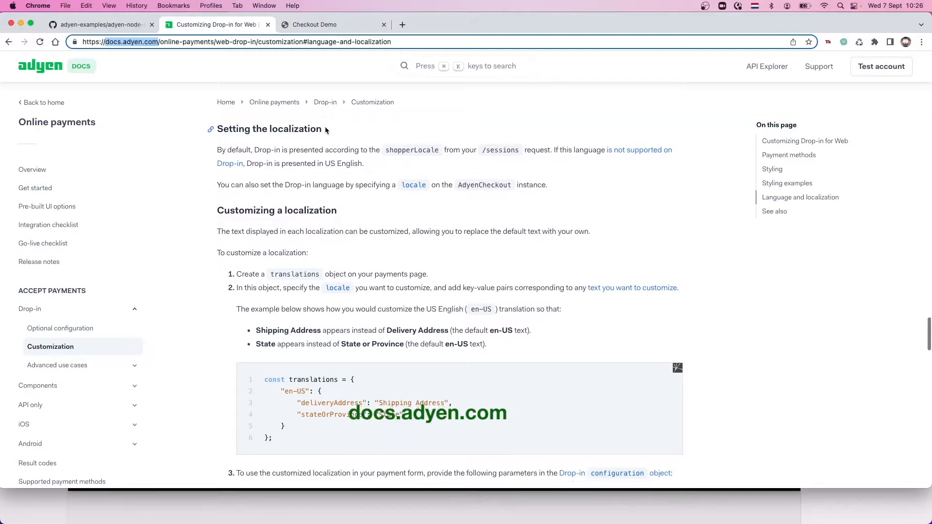
{"action": "scroll", "scroll_direction": "down", "scroll_amount": 3}
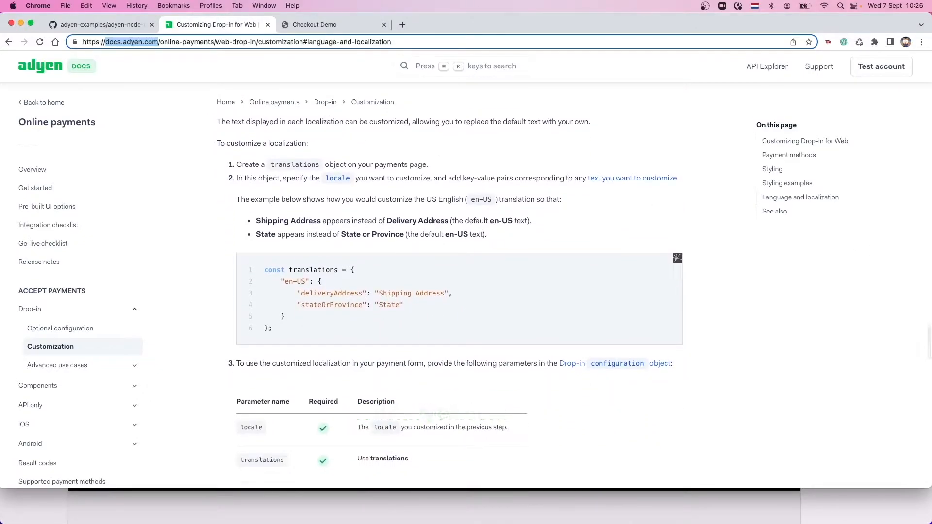
{"action": "left_click", "coordinate": [314, 24]}
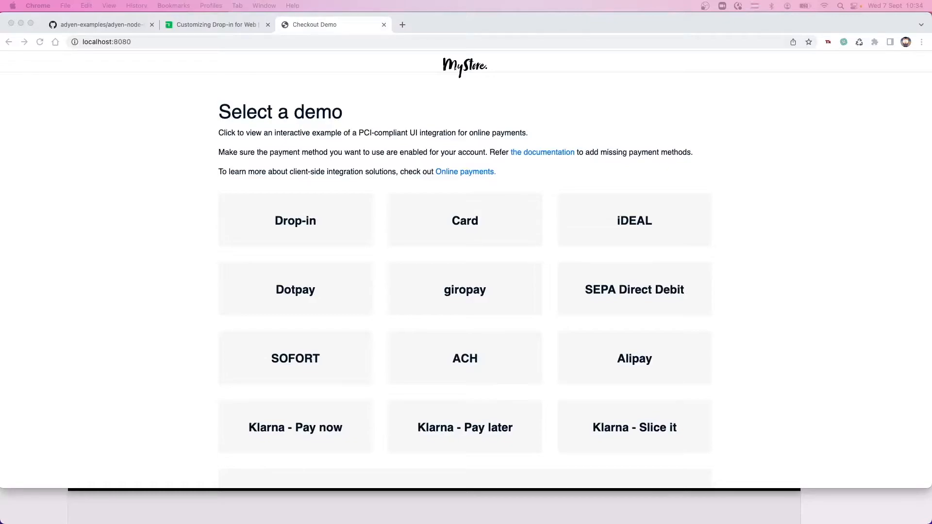
{"action": "mouse_move", "coordinate": [315, 224]}
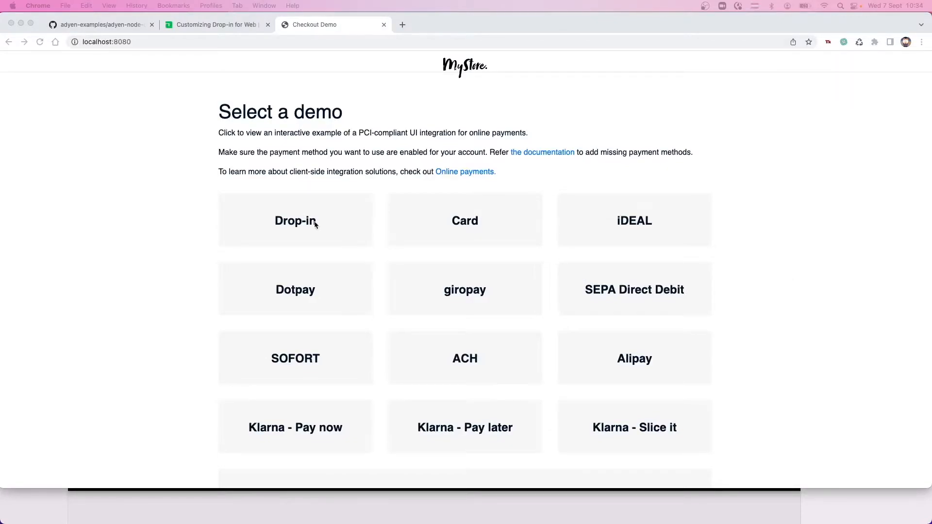
Open the Drop-in demo's cart and continue to its checkout page
{"action": "left_click", "coordinate": [295, 220]}
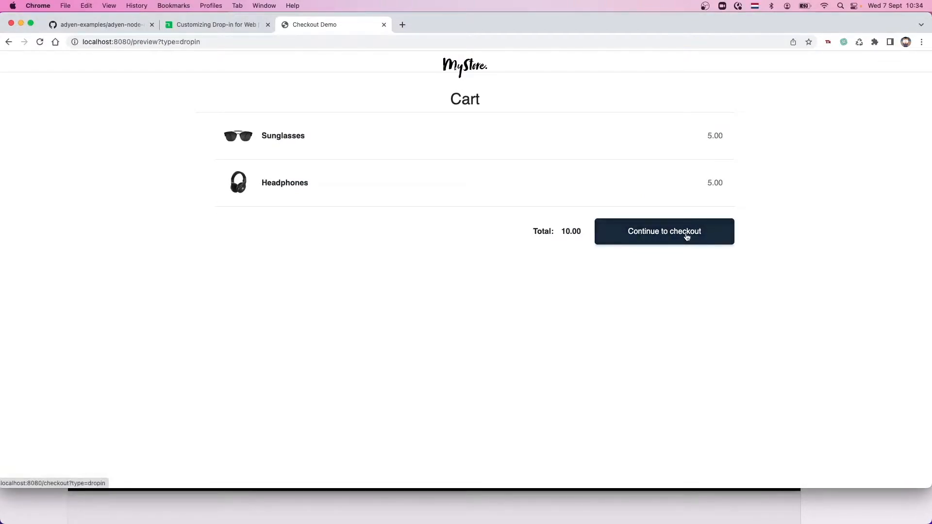
{"action": "left_click", "coordinate": [665, 231]}
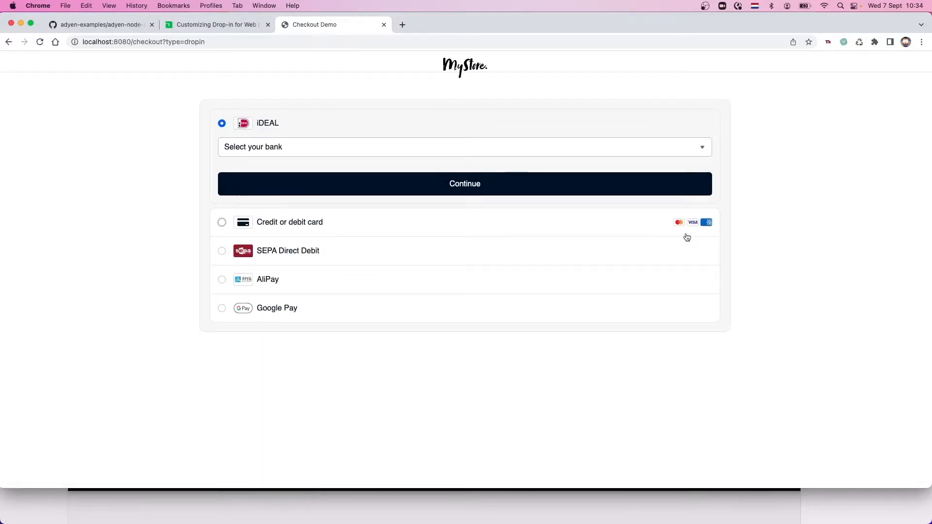
{"action": "mouse_move", "coordinate": [8, 295]}
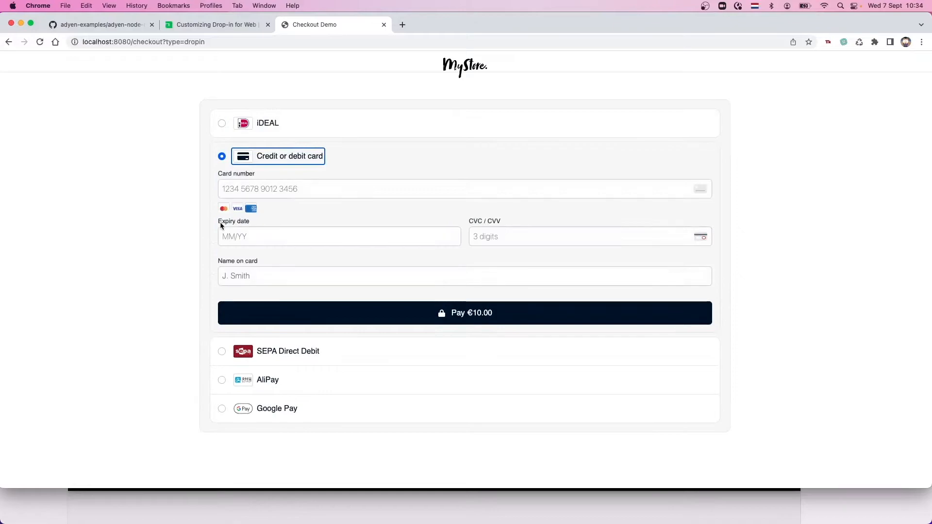
{"action": "mouse_move", "coordinate": [375, 343]}
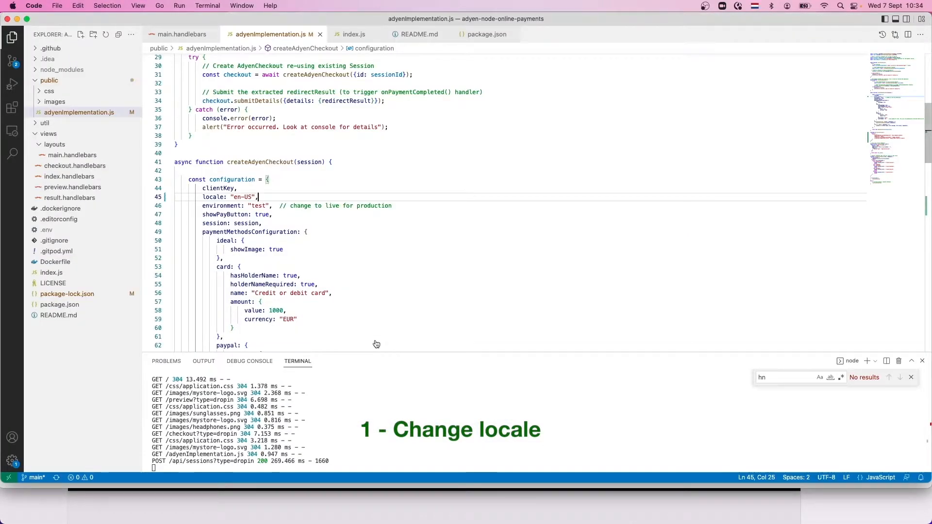
{"action": "mouse_move", "coordinate": [383, 344]}
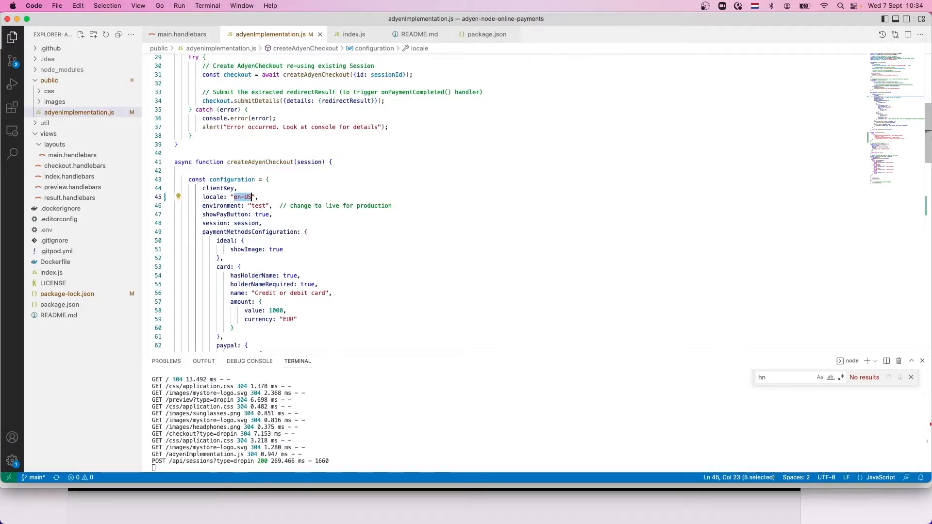
Change the locale in adyenImplementation.js's Drop-in configuration to "it-IT"
{"action": "type", "text": "it"}
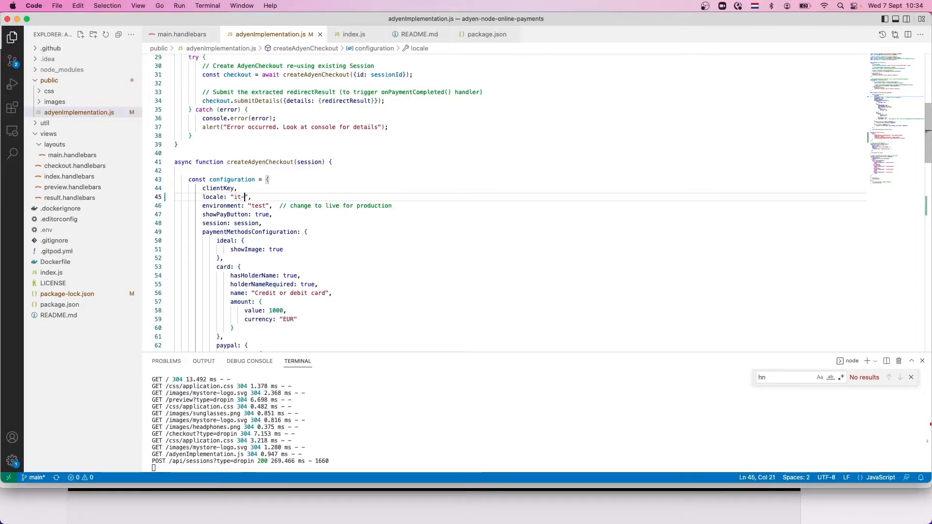
{"action": "type", "text": "IT"}
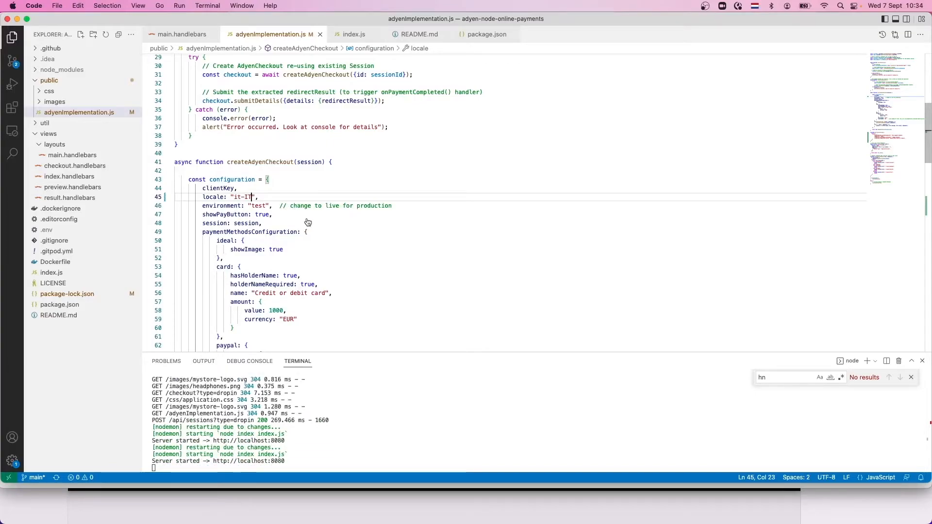
{"action": "left_click", "coordinate": [314, 24]}
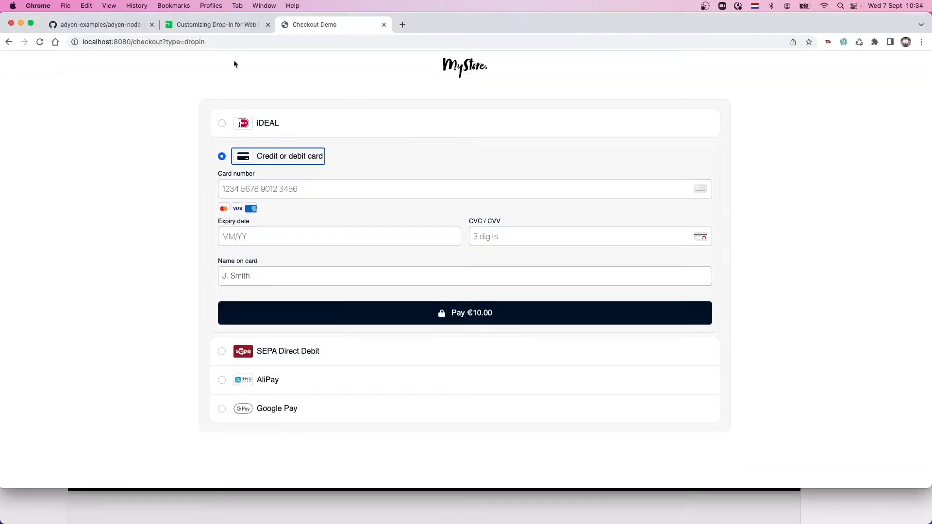
Reload the checkout and select card payment to see Italian fields like 'Numero carta'
{"action": "left_click", "coordinate": [40, 42]}
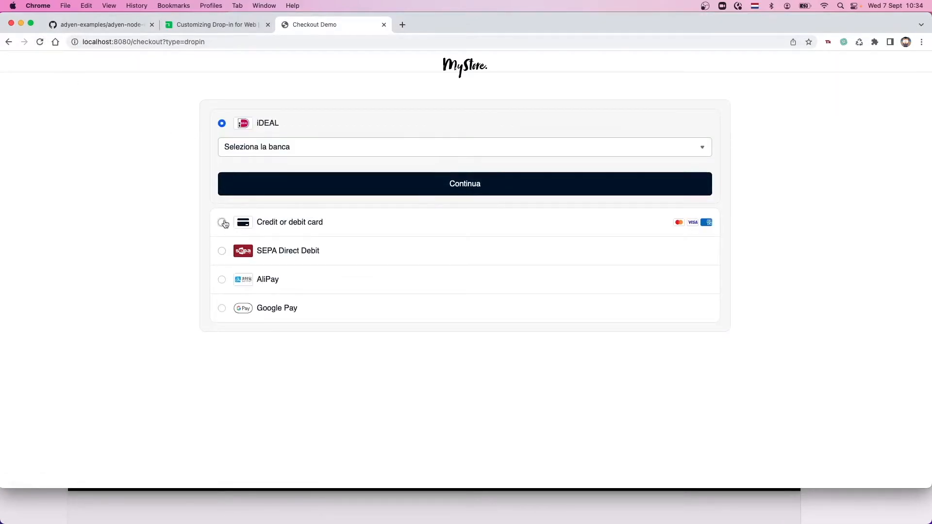
{"action": "left_click", "coordinate": [222, 222]}
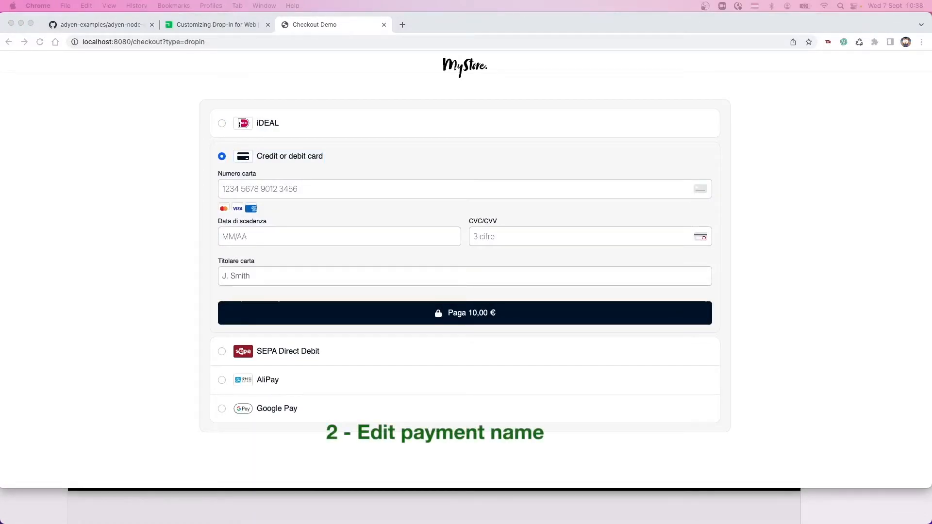
{"action": "mouse_move", "coordinate": [799, 320]}
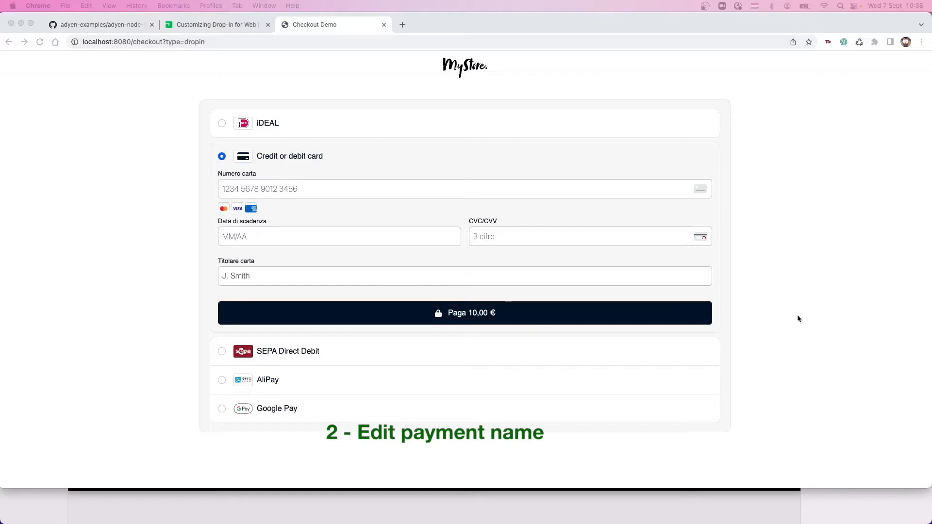
{"action": "mouse_move", "coordinate": [549, 268]}
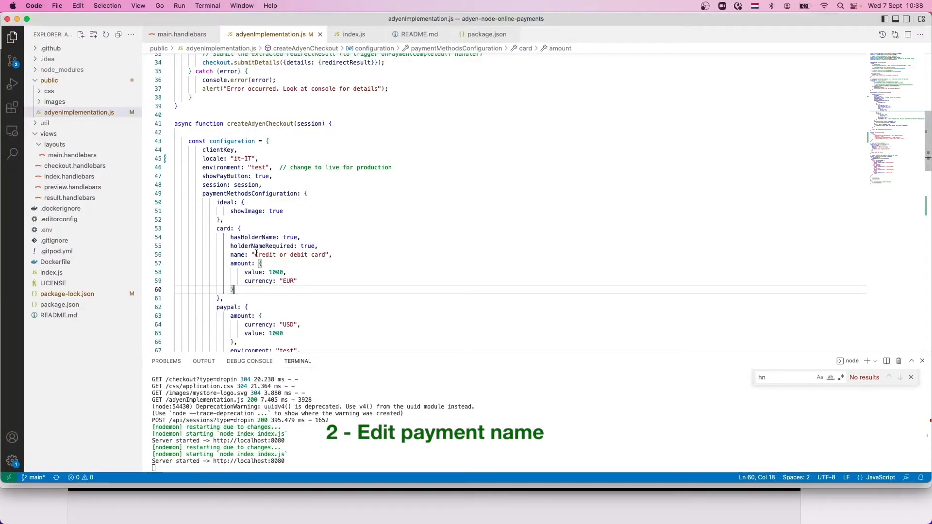
Replace the card method name 'Credit or debit card' with 'Carta di Credito'
{"action": "double_click", "coordinate": [291, 255]}
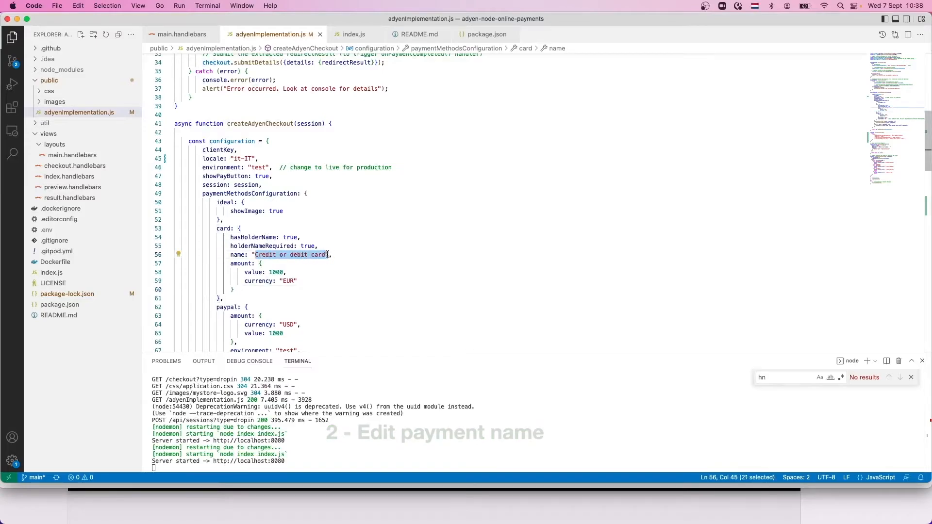
{"action": "type", "text": "Card"}
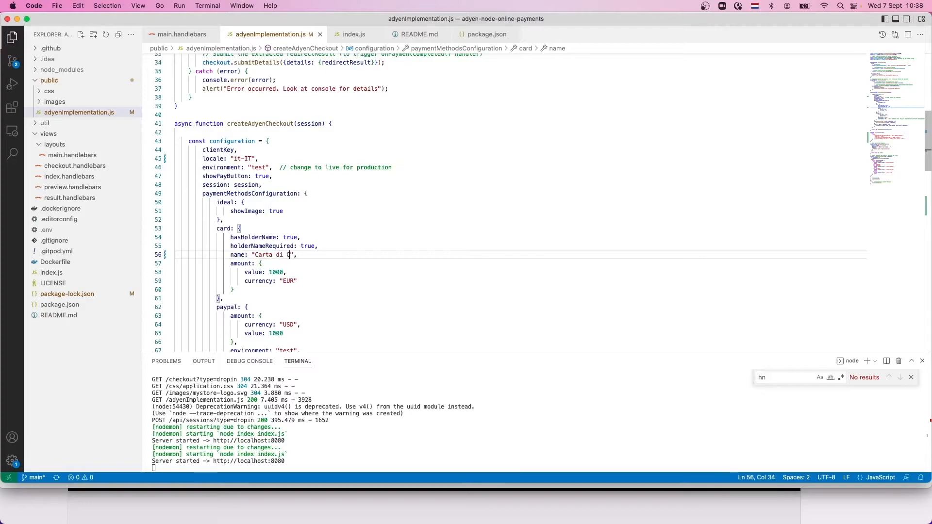
{"action": "type", "text": "redito"}
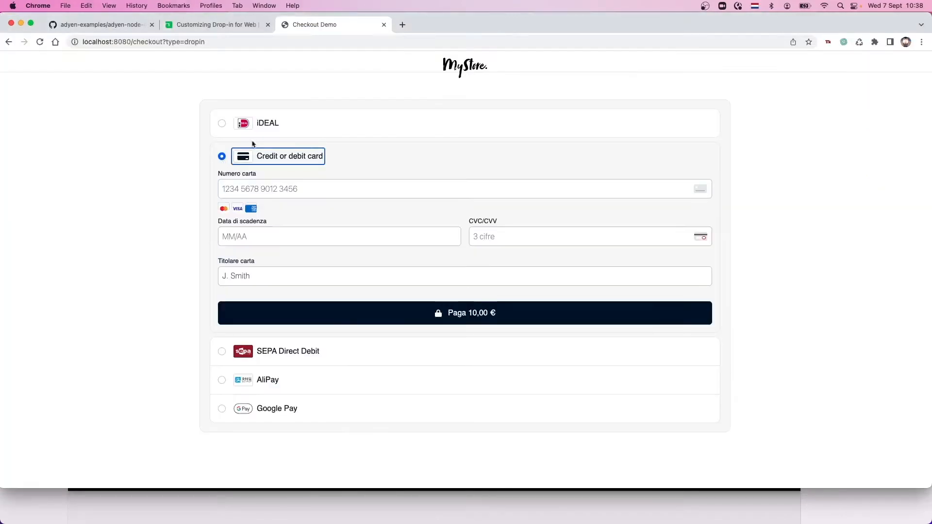
Reload the Checkout Demo page so the 'Carta di Credito' rename takes effect
{"action": "left_click", "coordinate": [222, 123]}
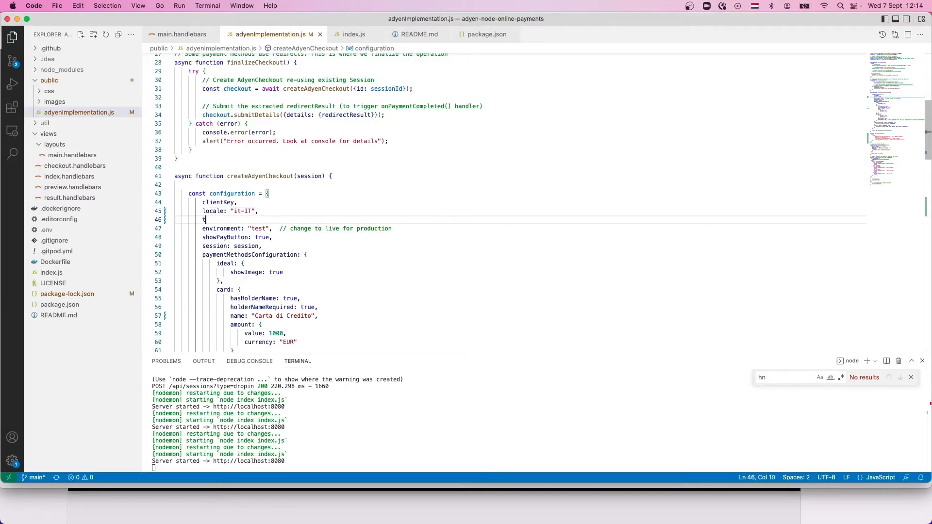
Add 'translations: getTranslations(),' to the configuration and review its it-IT strings
{"action": "type", "text": "ranslations: getTranslations("}
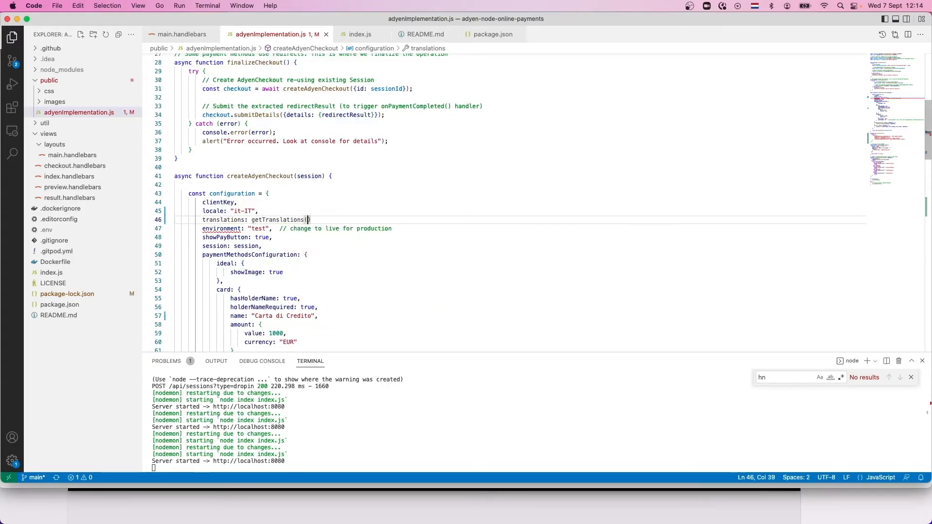
{"action": "type", "text": "),"}
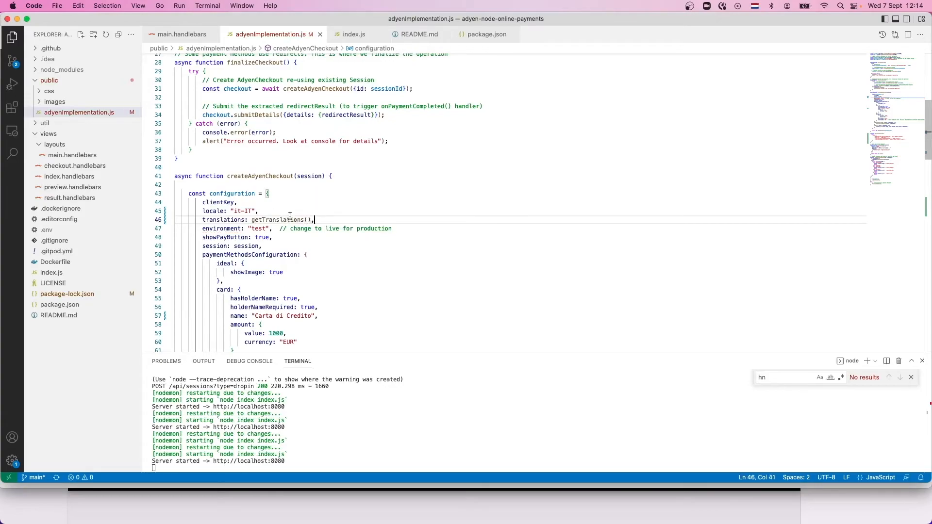
{"action": "scroll", "scroll_direction": "down", "scroll_amount": 3}
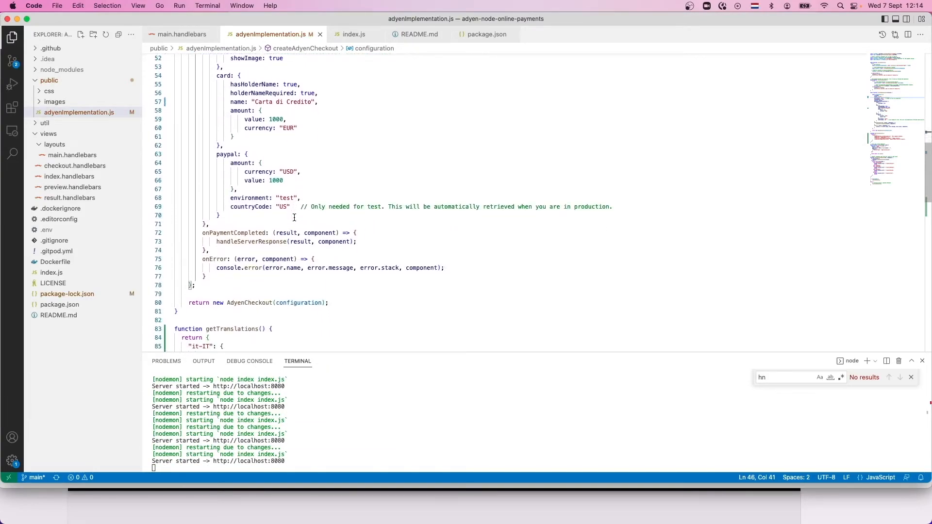
{"action": "scroll", "scroll_direction": "down", "scroll_amount": 3}
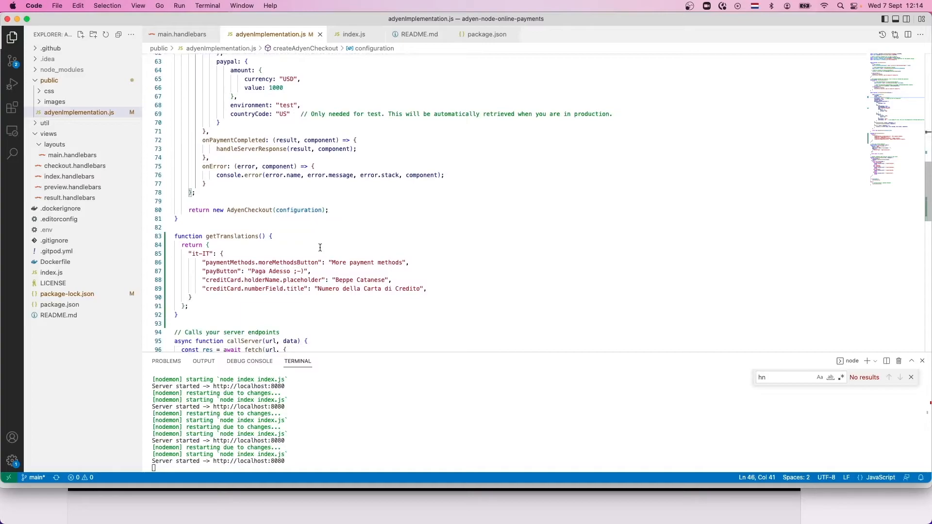
{"action": "mouse_move", "coordinate": [282, 252]}
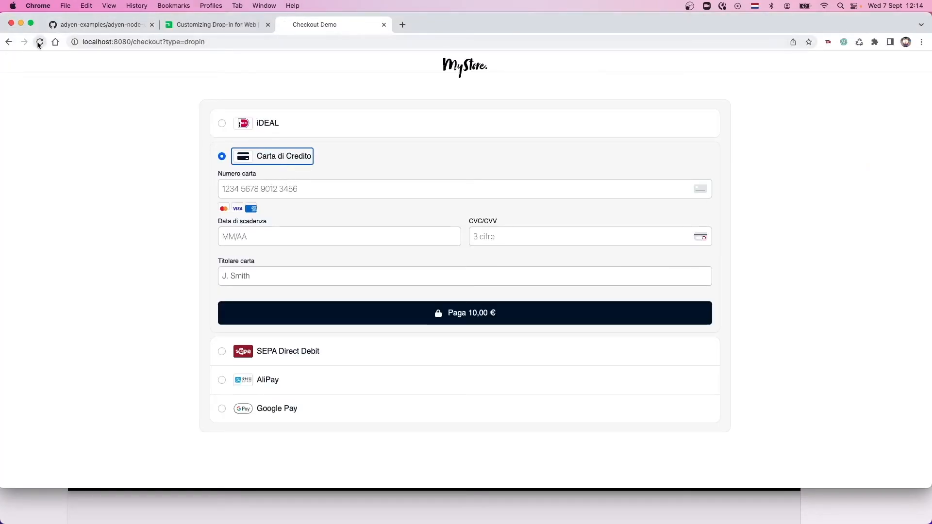
Reload the checkout to show 'Carta di Credito' and a 'Paga Adesso ;-) 10,00 €' button
{"action": "left_click", "coordinate": [39, 42]}
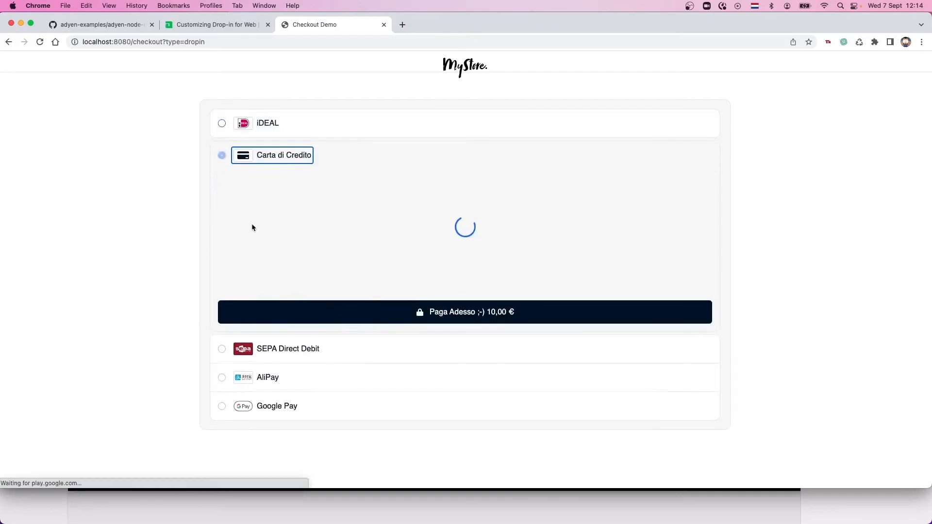